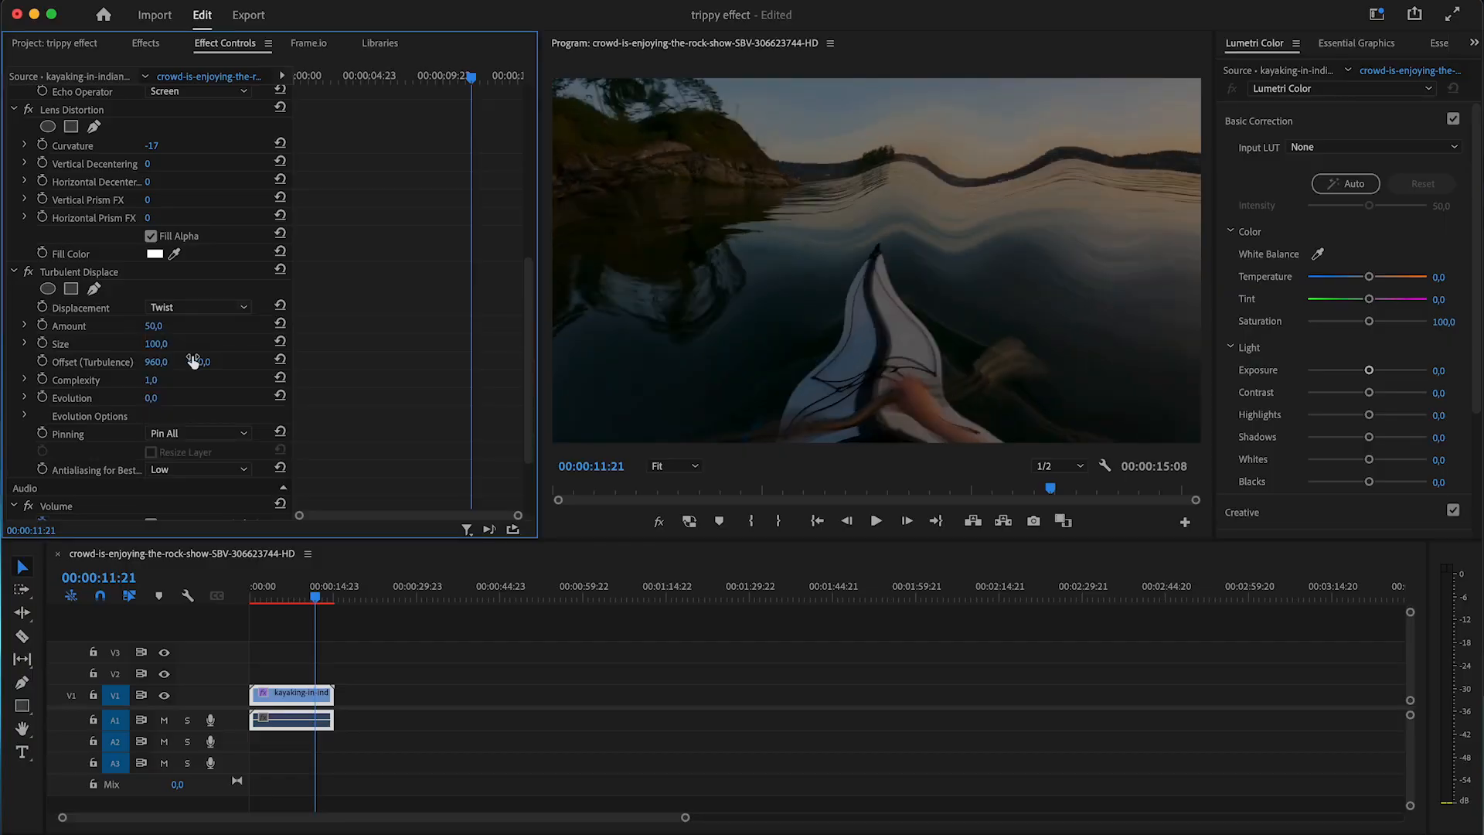
Step: Scroll the course page past Fundamentals, Premiere, Photoshop and Resources lessons to The Vault and Getting Clients bonus
click(199, 306)
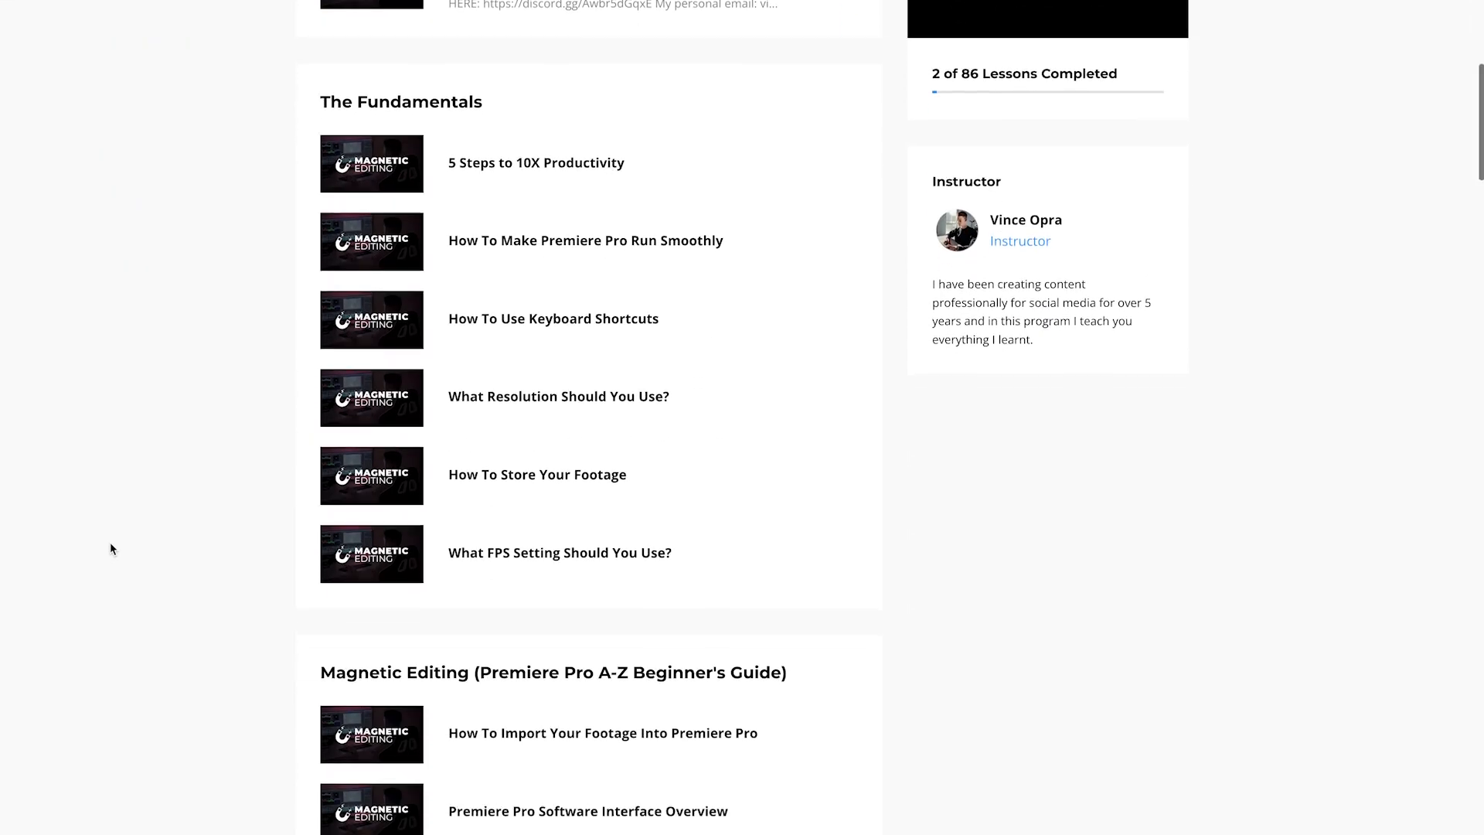
scroll(down, 3)
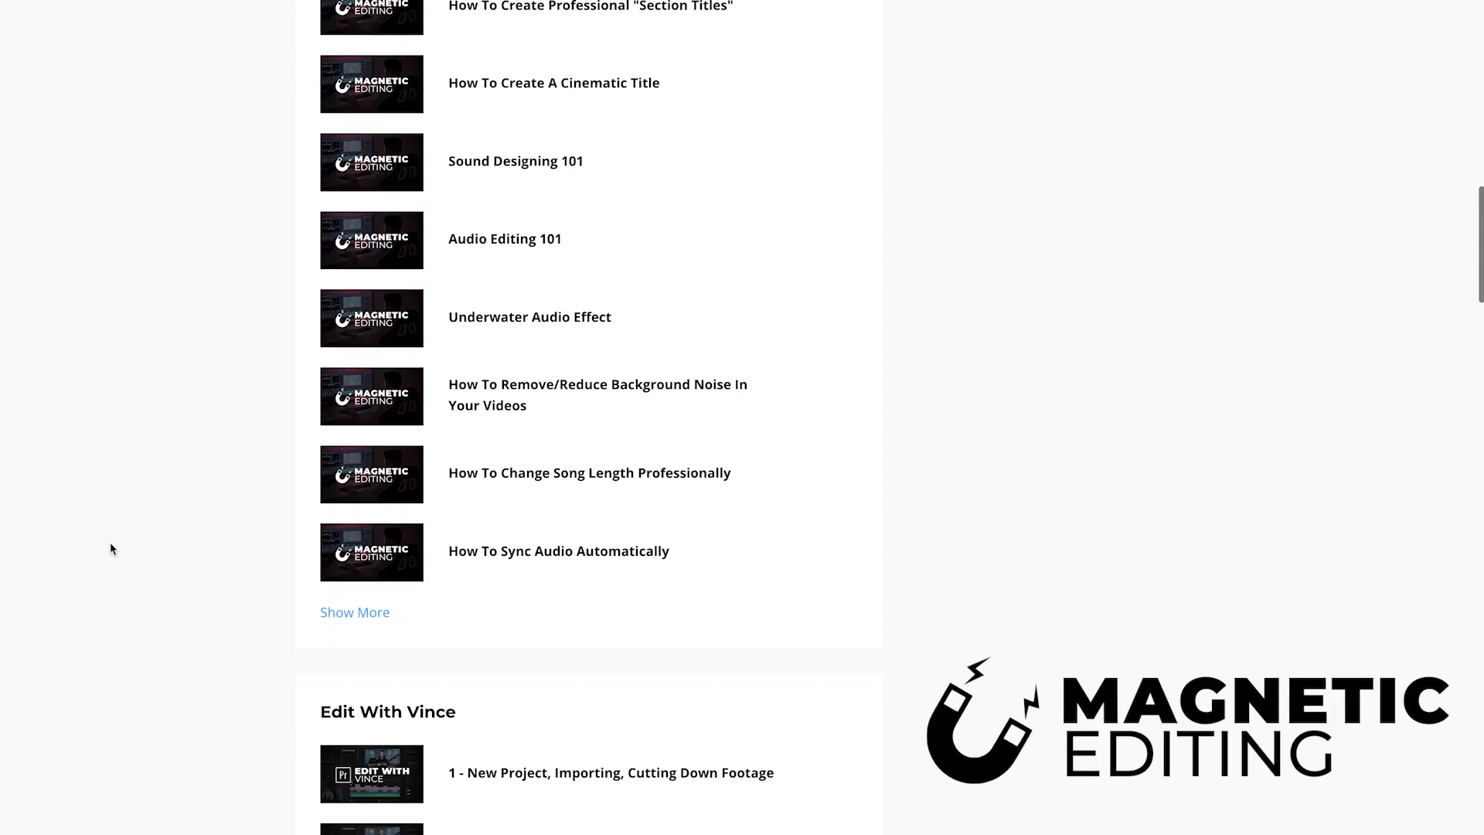
scroll(down, 3)
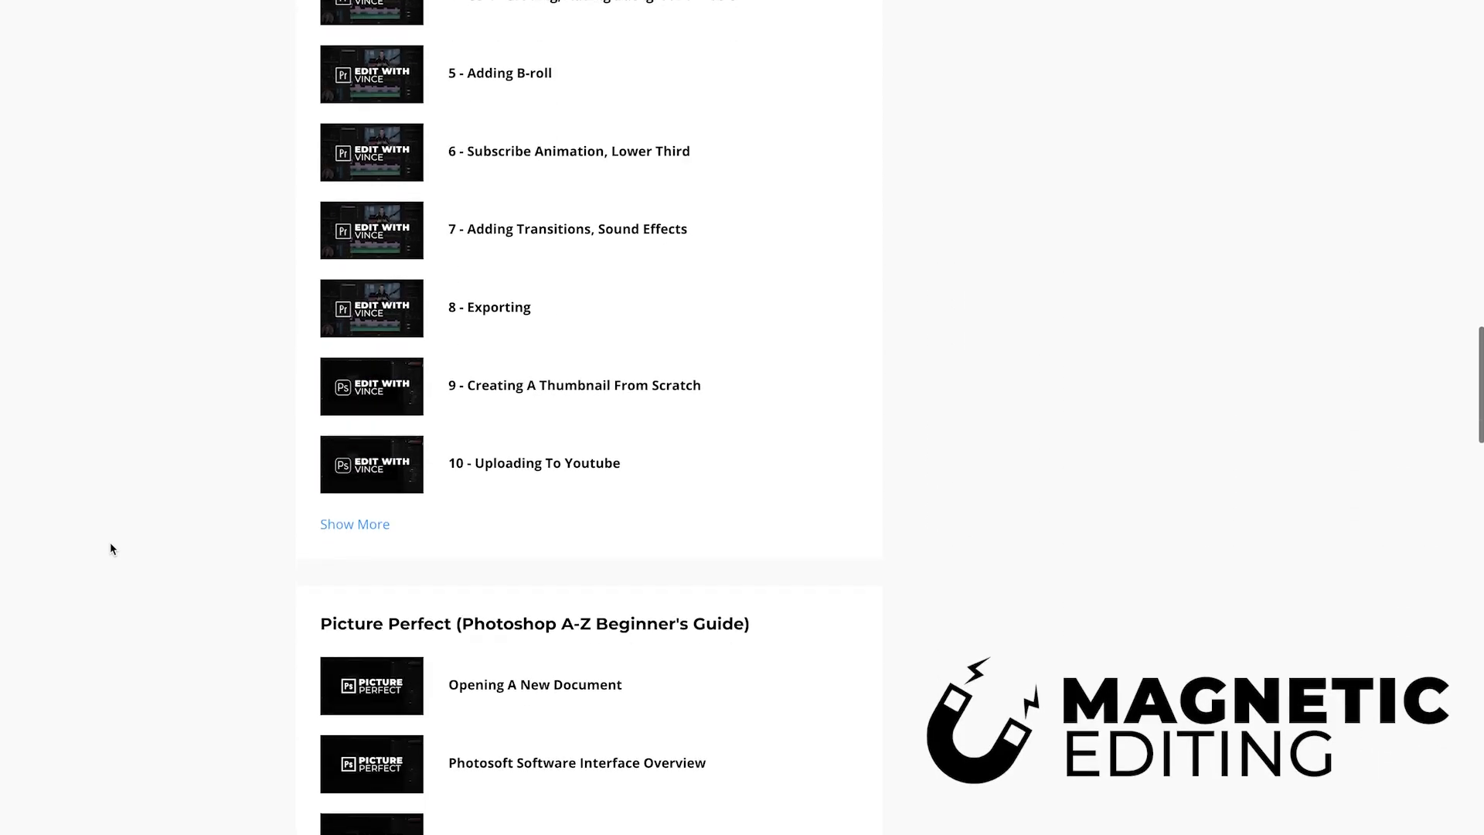
scroll(down, 3)
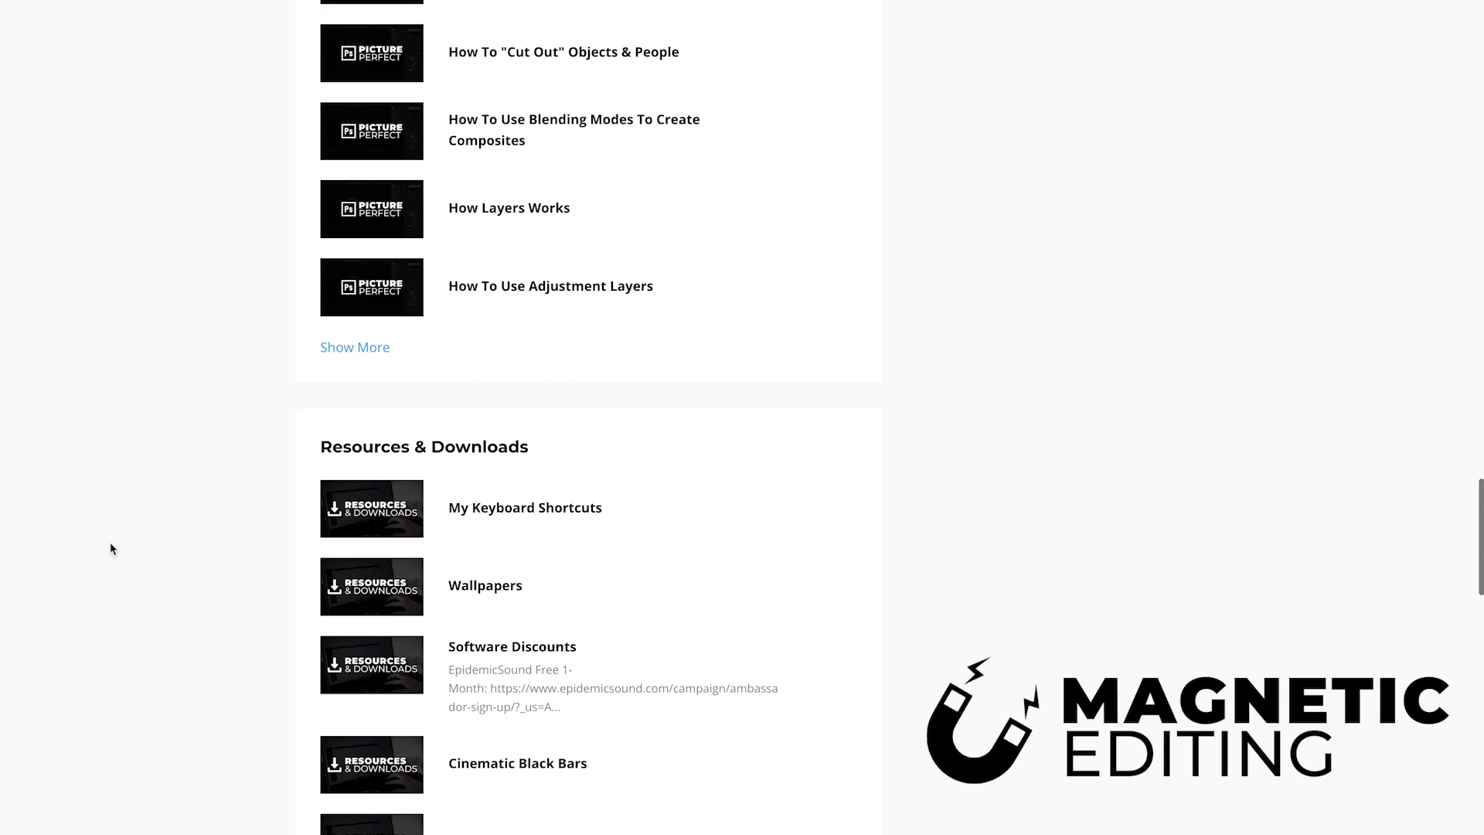
scroll(down, 3)
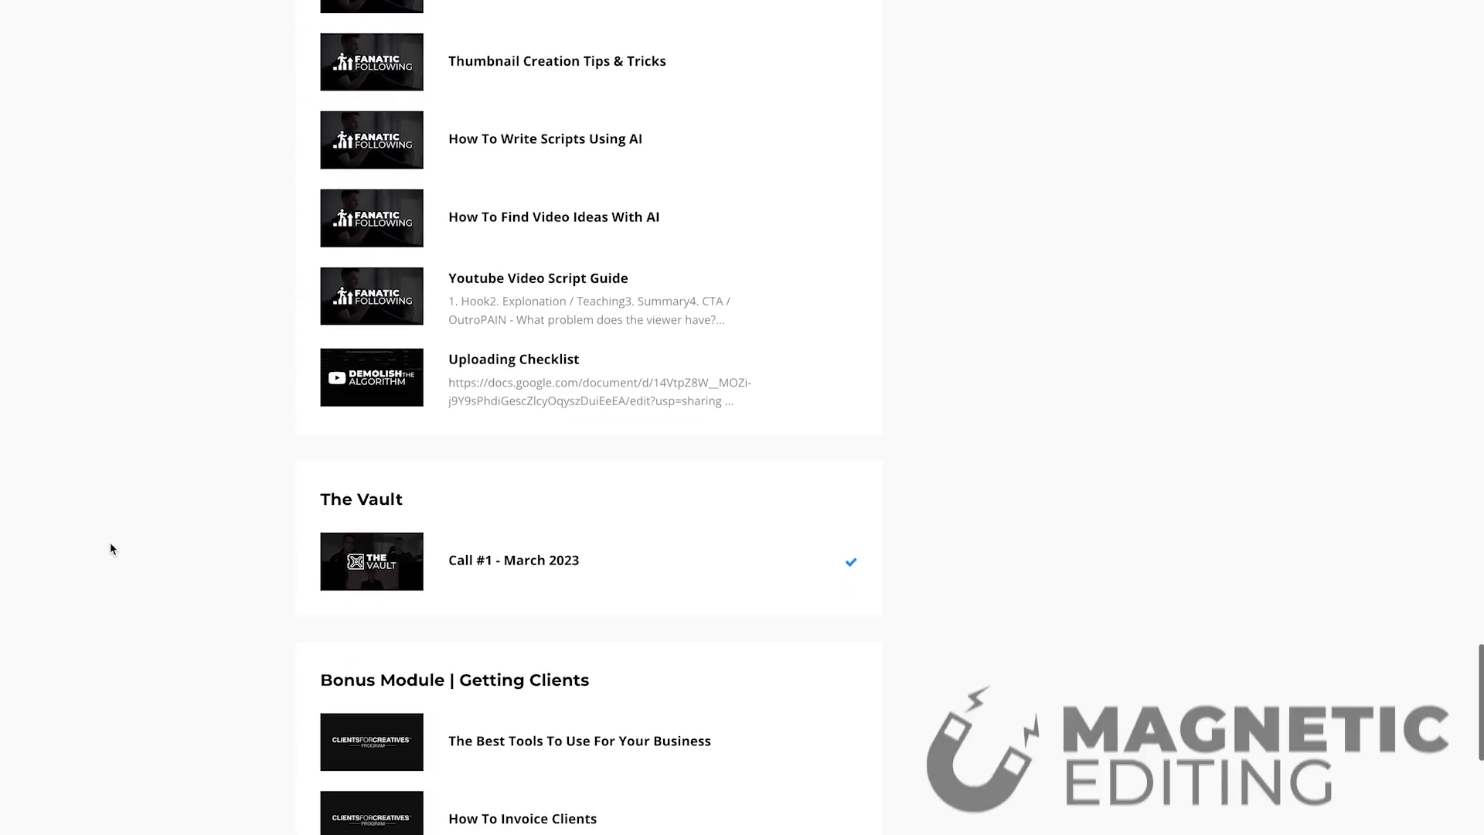